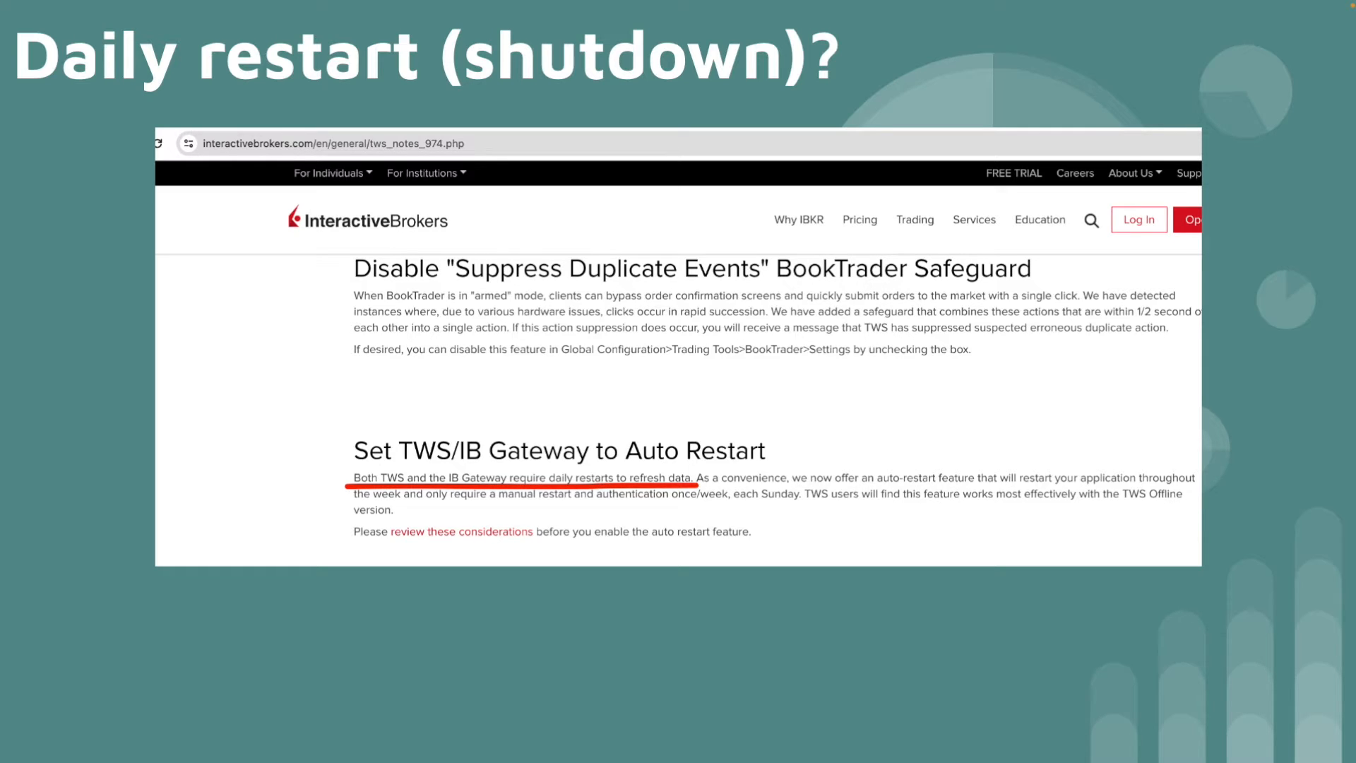
mouse_move(511, 609)
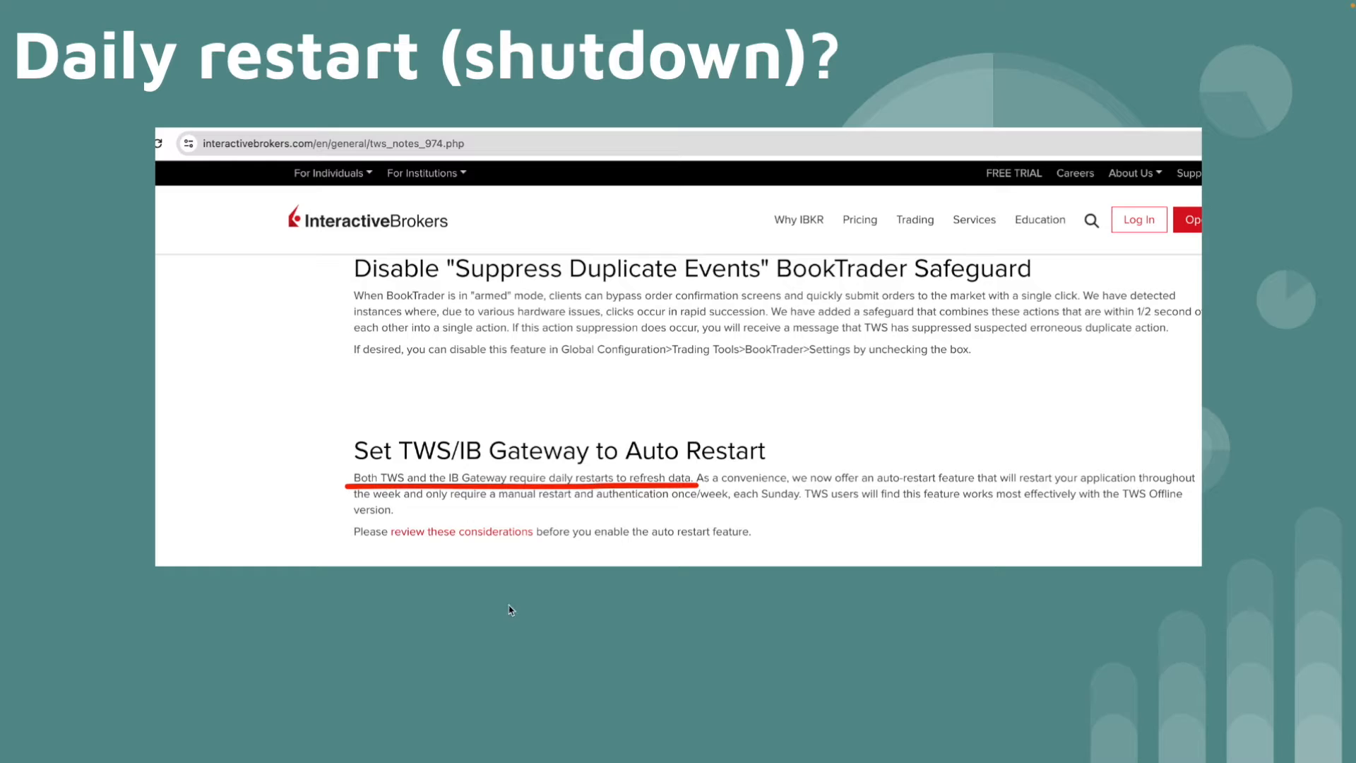
mouse_move(520, 401)
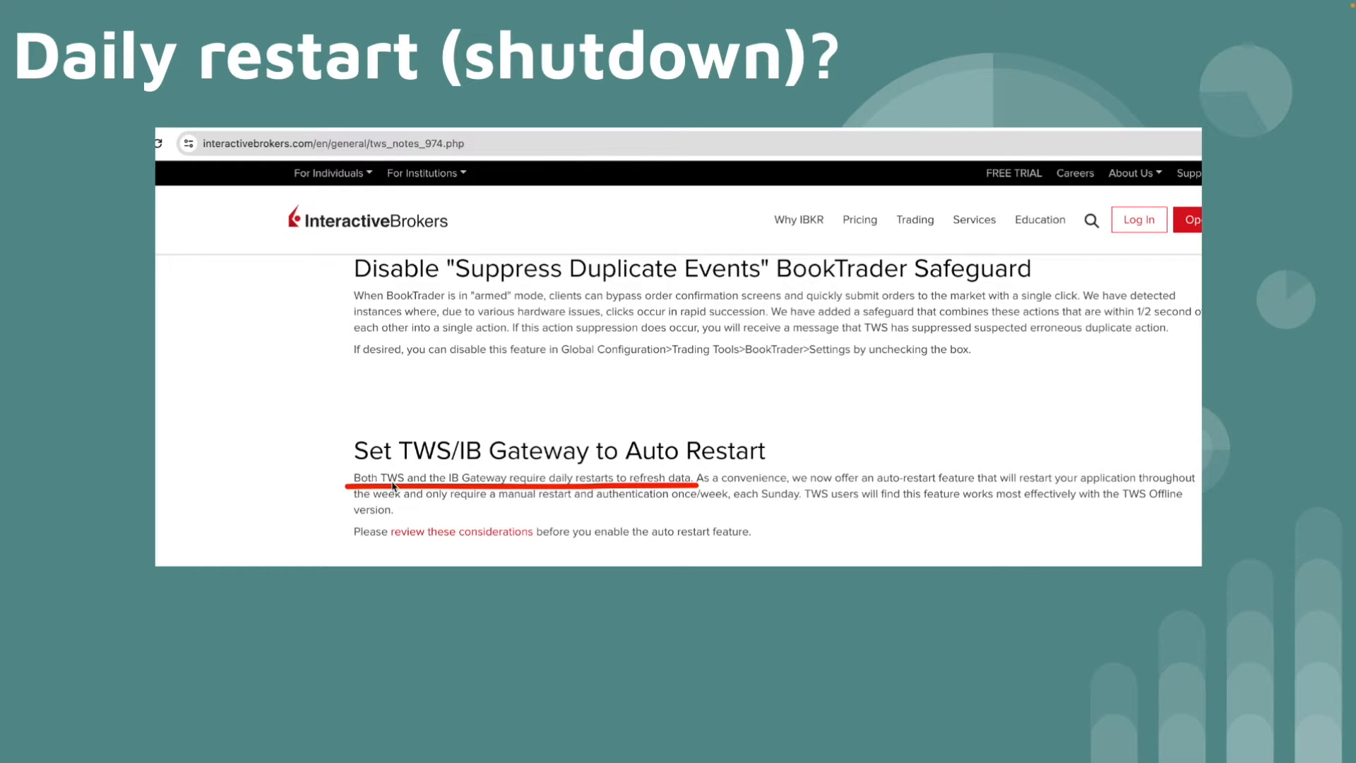
mouse_move(541, 496)
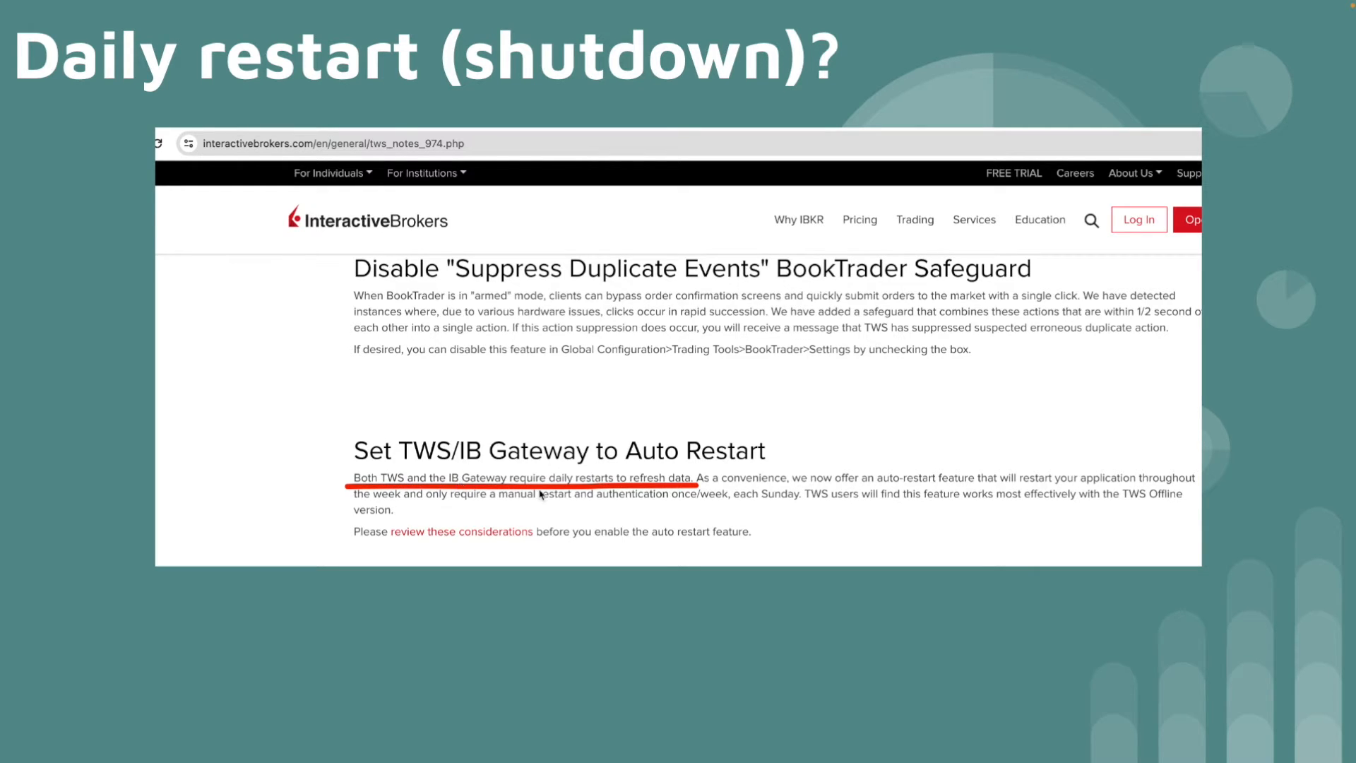
mouse_move(611, 491)
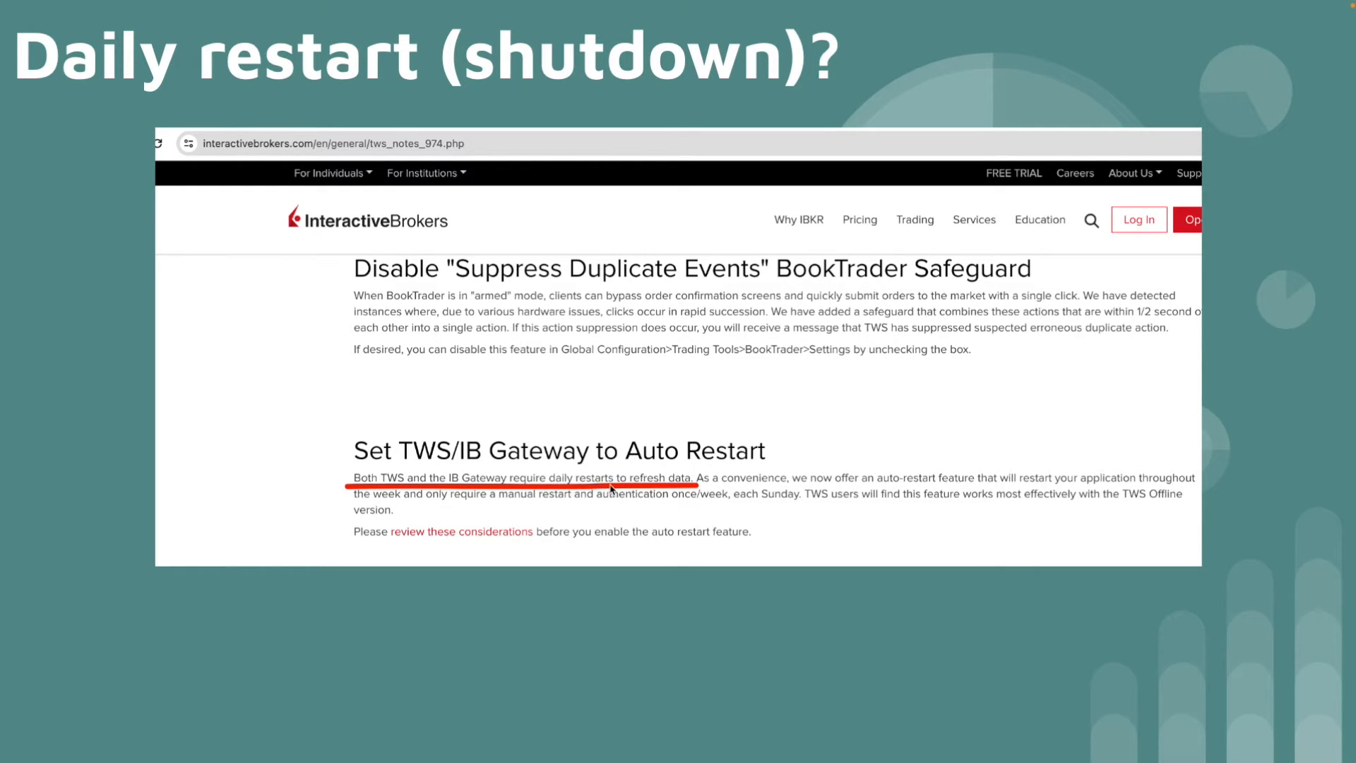
mouse_move(672, 498)
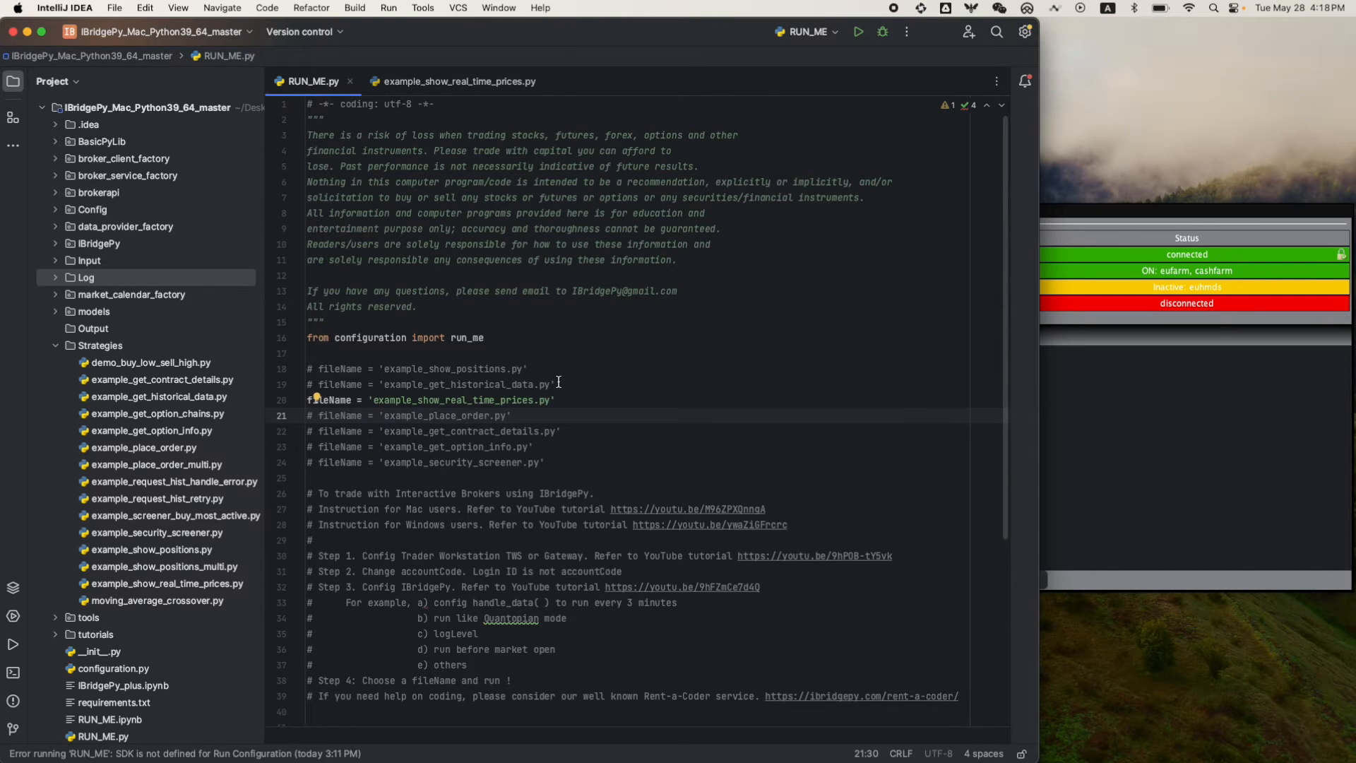
- Scroll through example_show_real_time_prices.py, which sets EUR/USD and prints the ask price
scroll(down, 3)
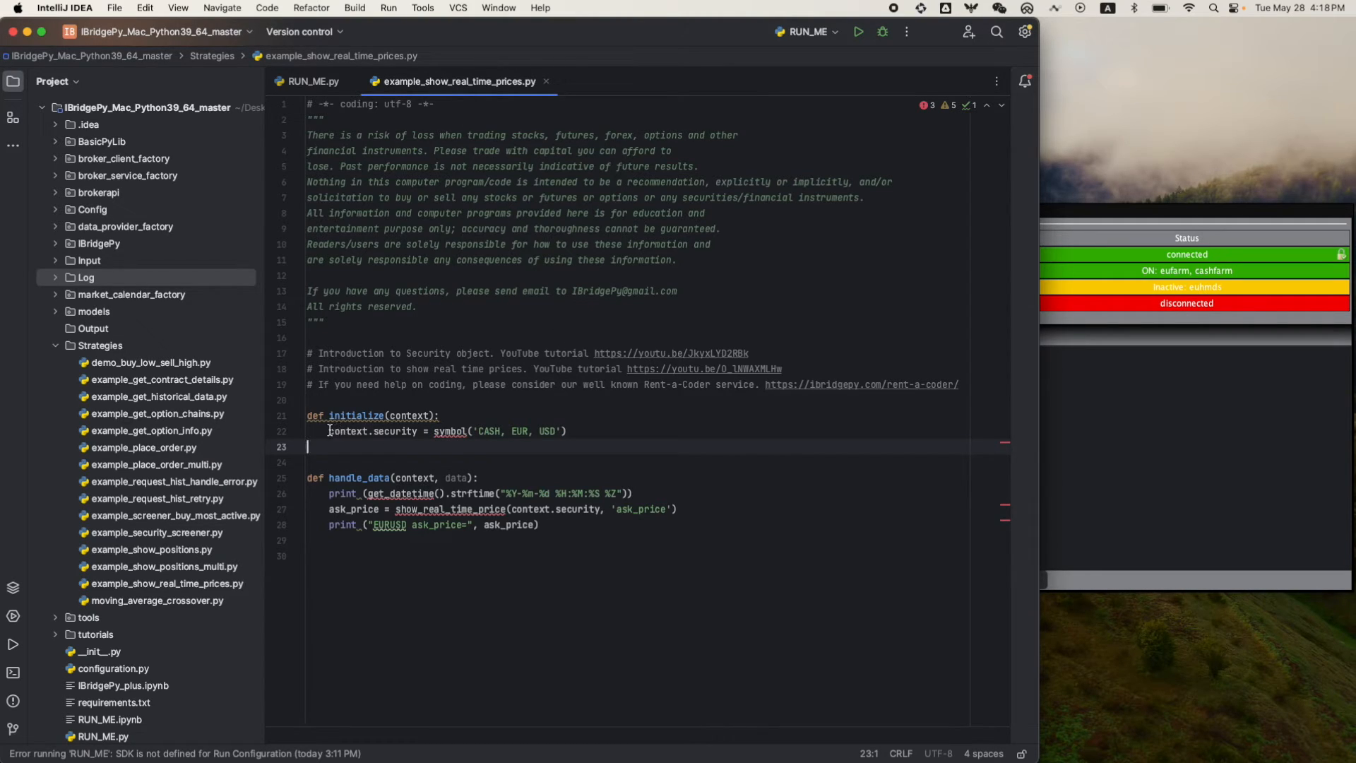
click(568, 431)
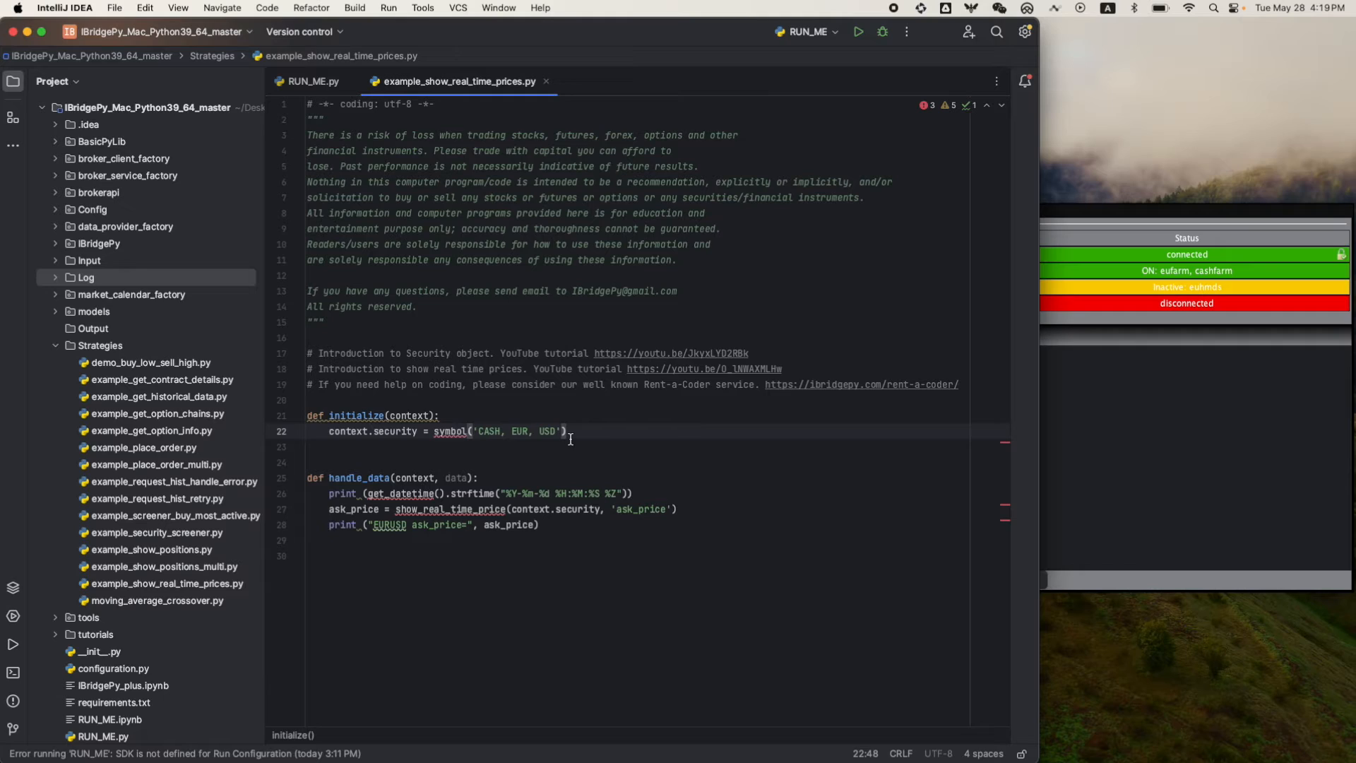
mouse_move(512, 431)
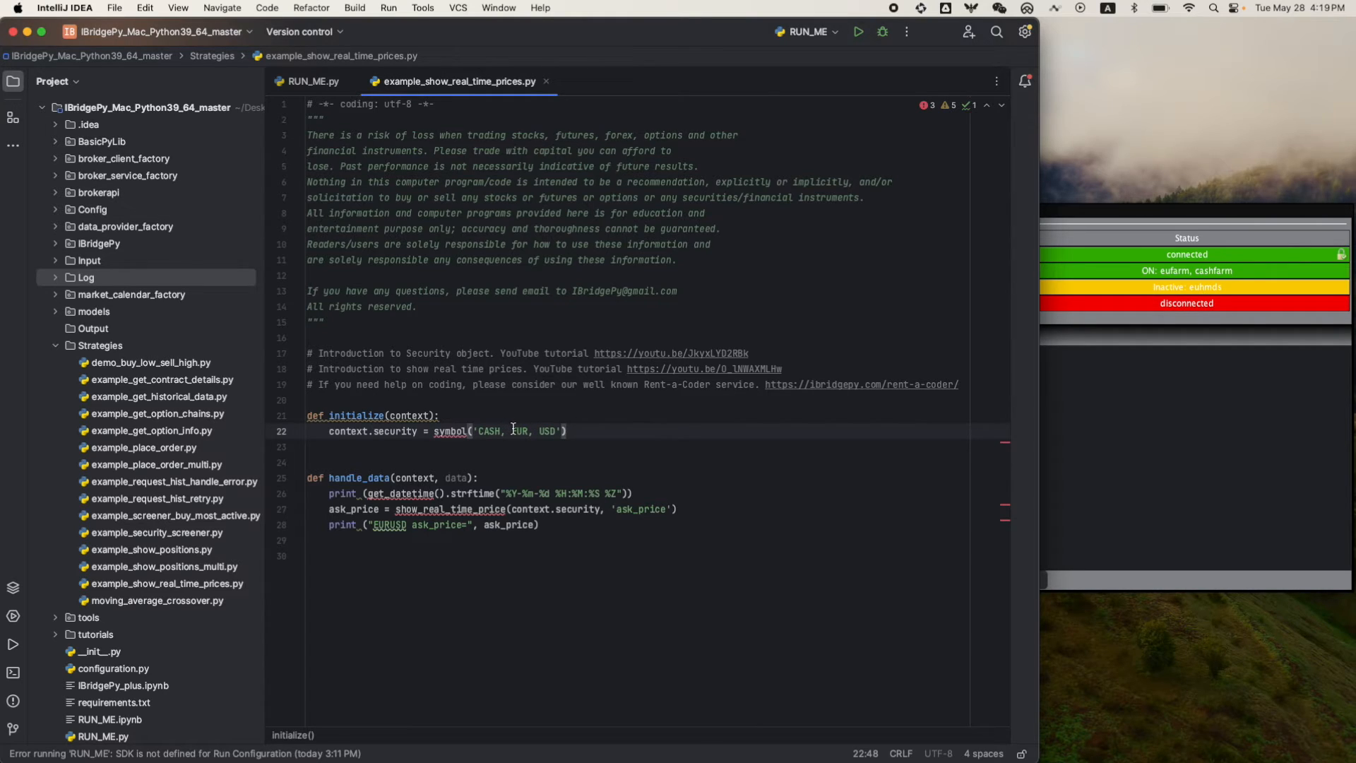
double_click(518, 431)
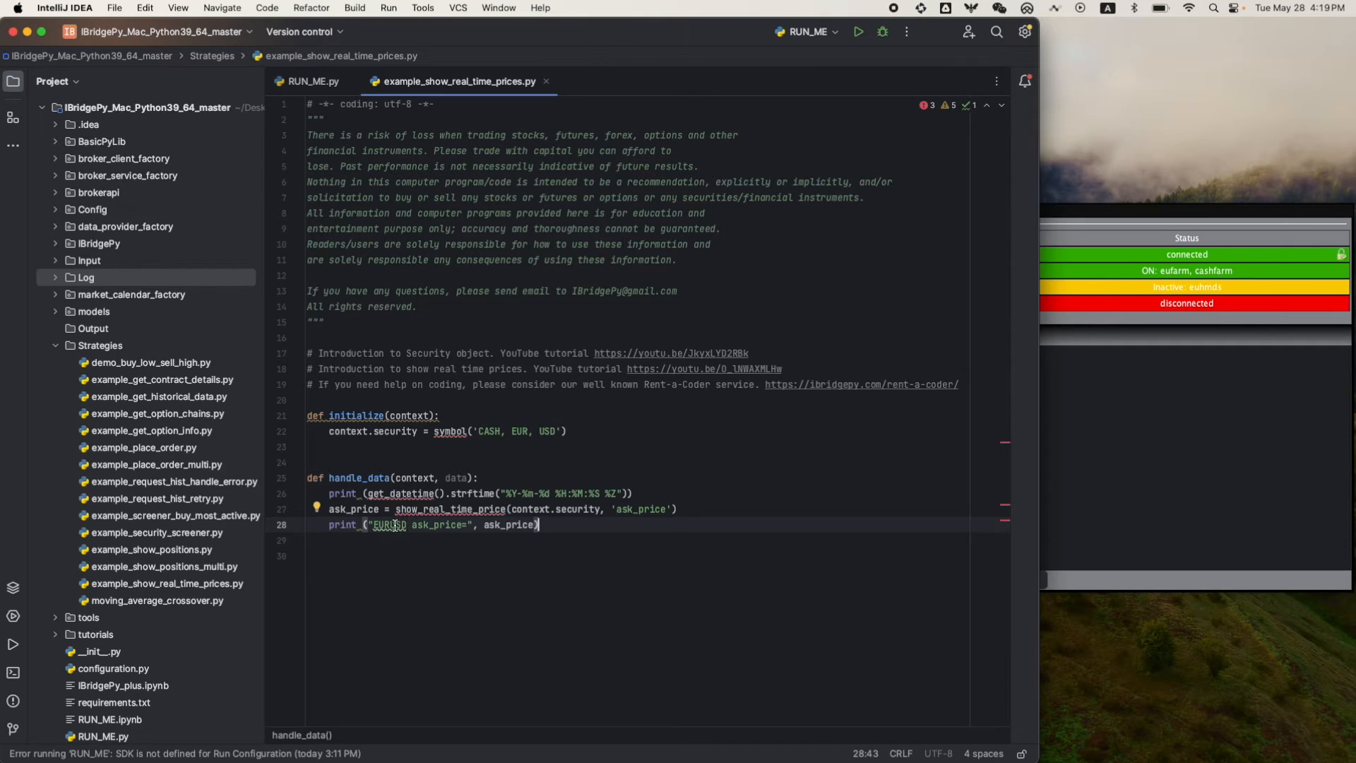
mouse_move(569, 538)
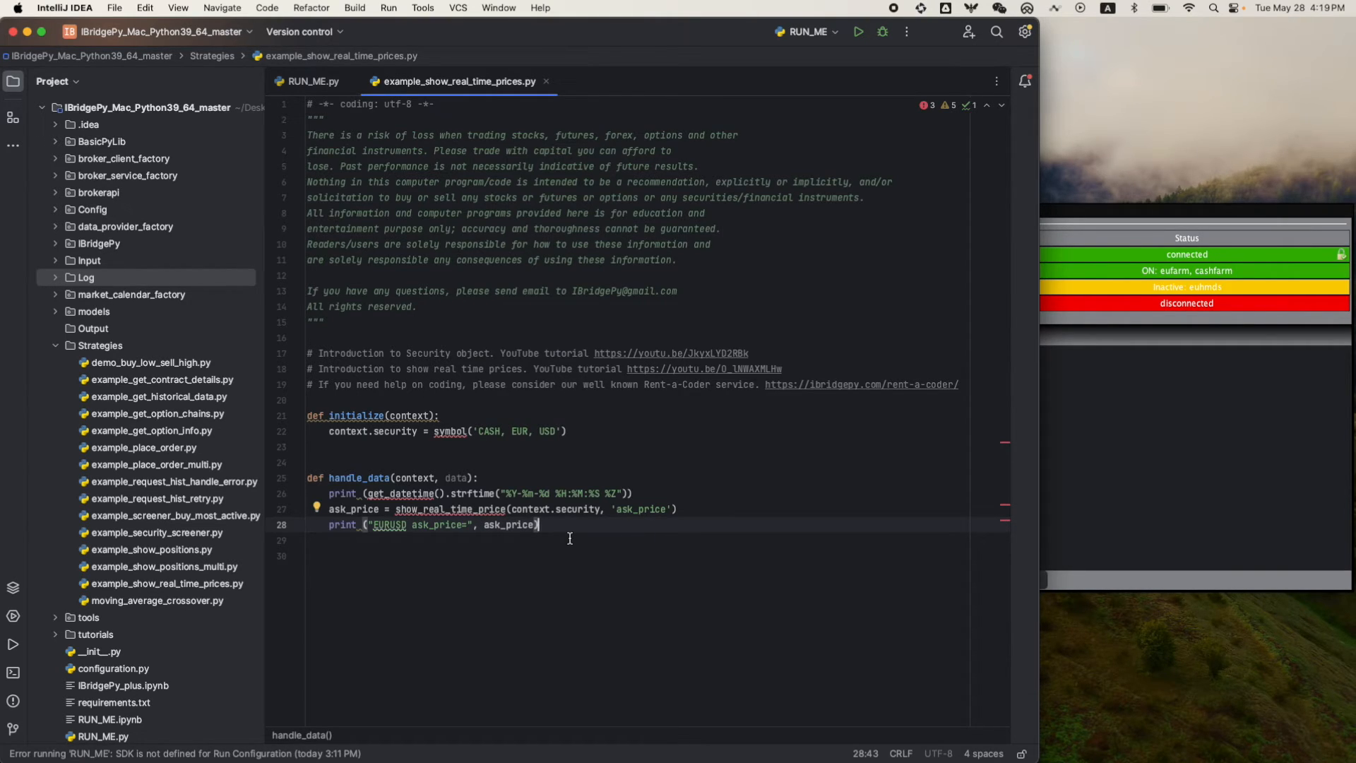
mouse_move(776, 103)
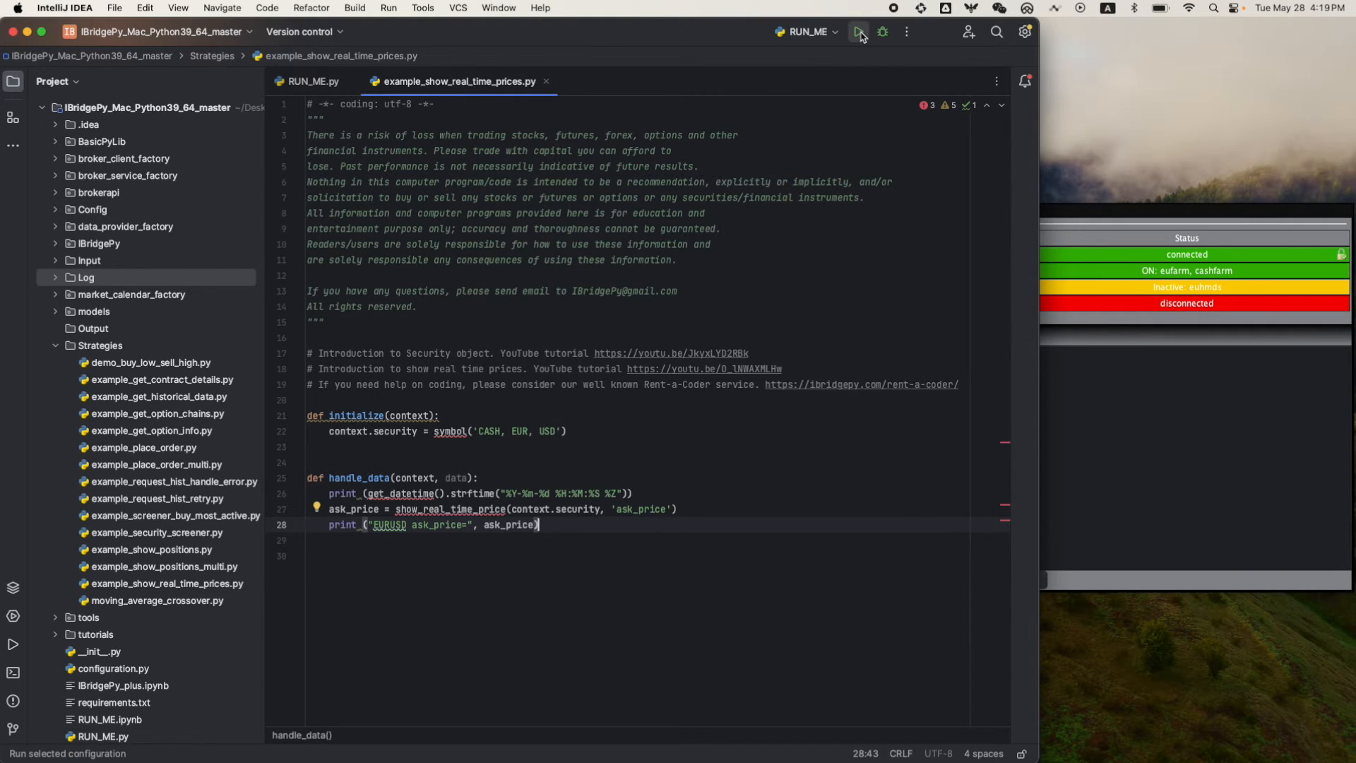
- Run the RUN_ME configuration and scroll the console through timestamped EURUSD ask prices
click(858, 32)
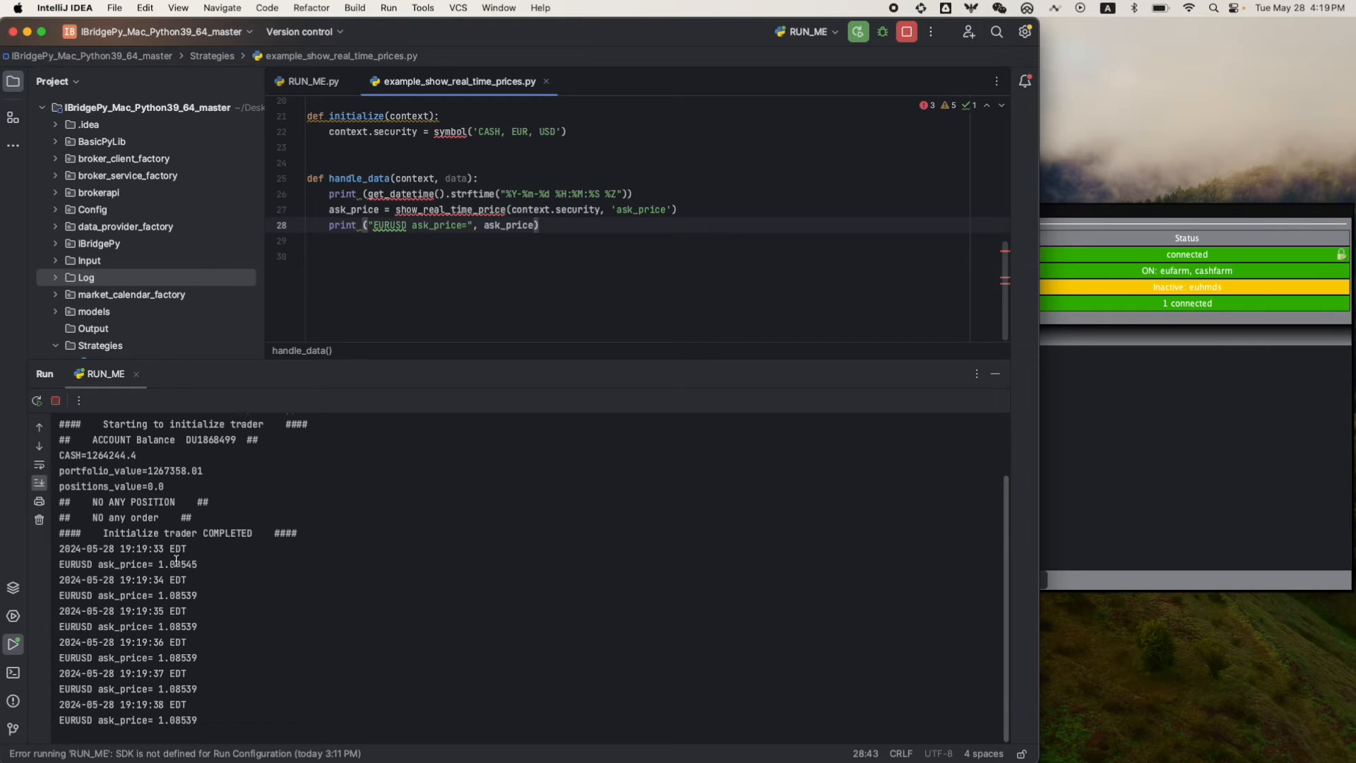
scroll(down, 3)
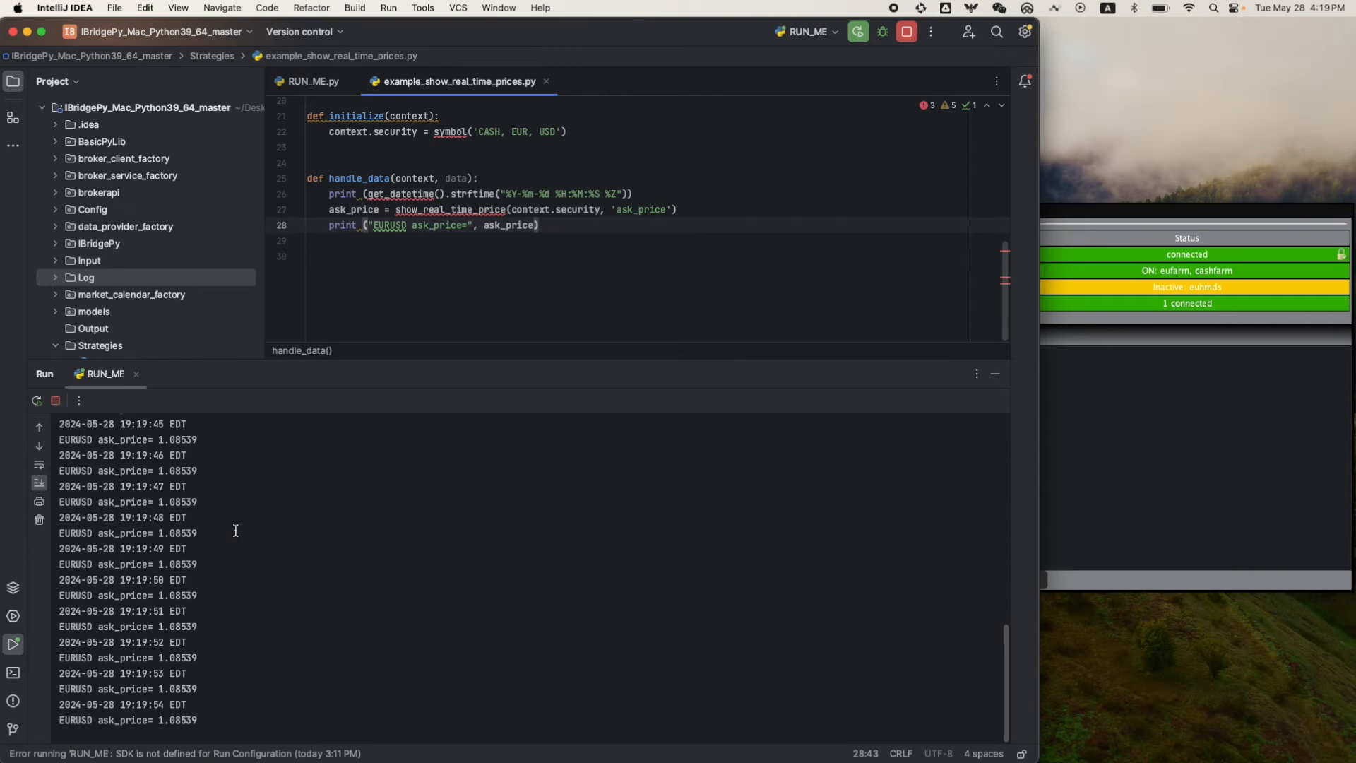
scroll(down, 3)
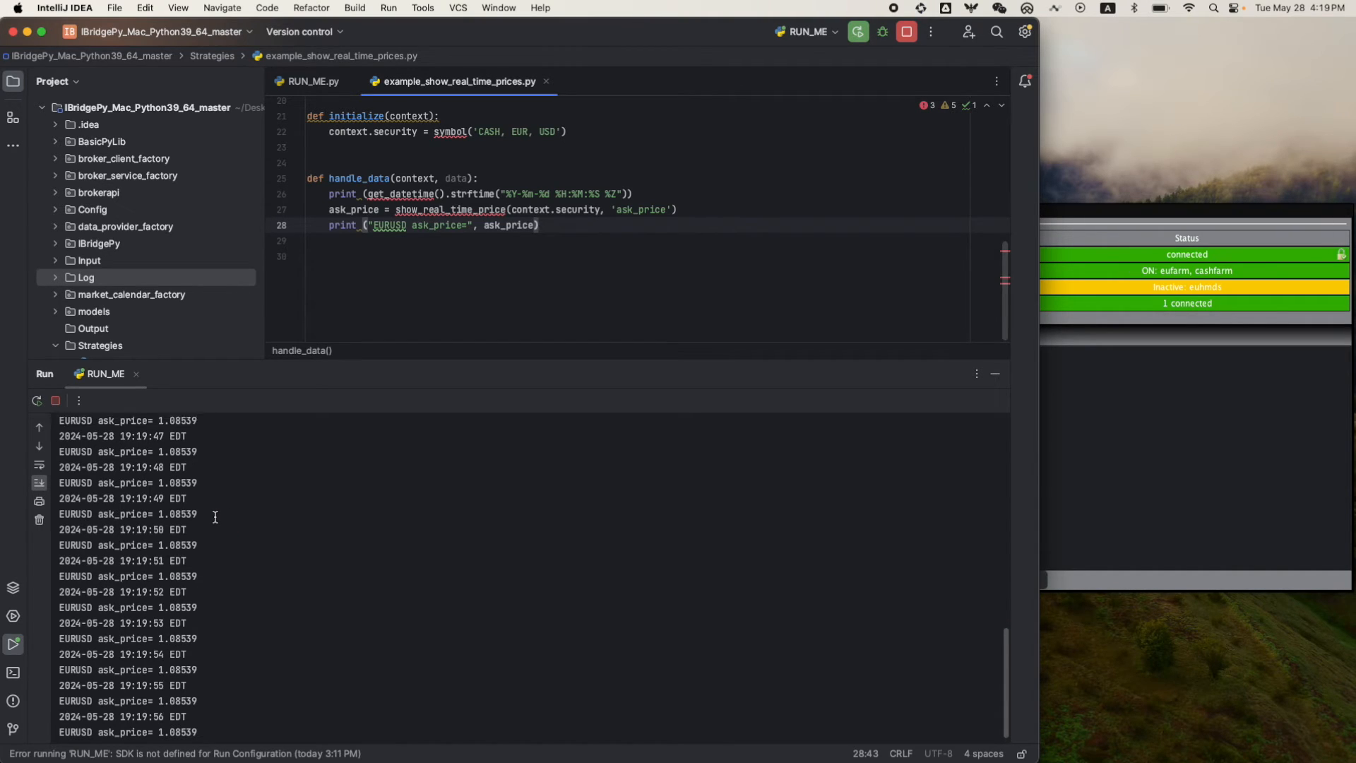
scroll(down, 3)
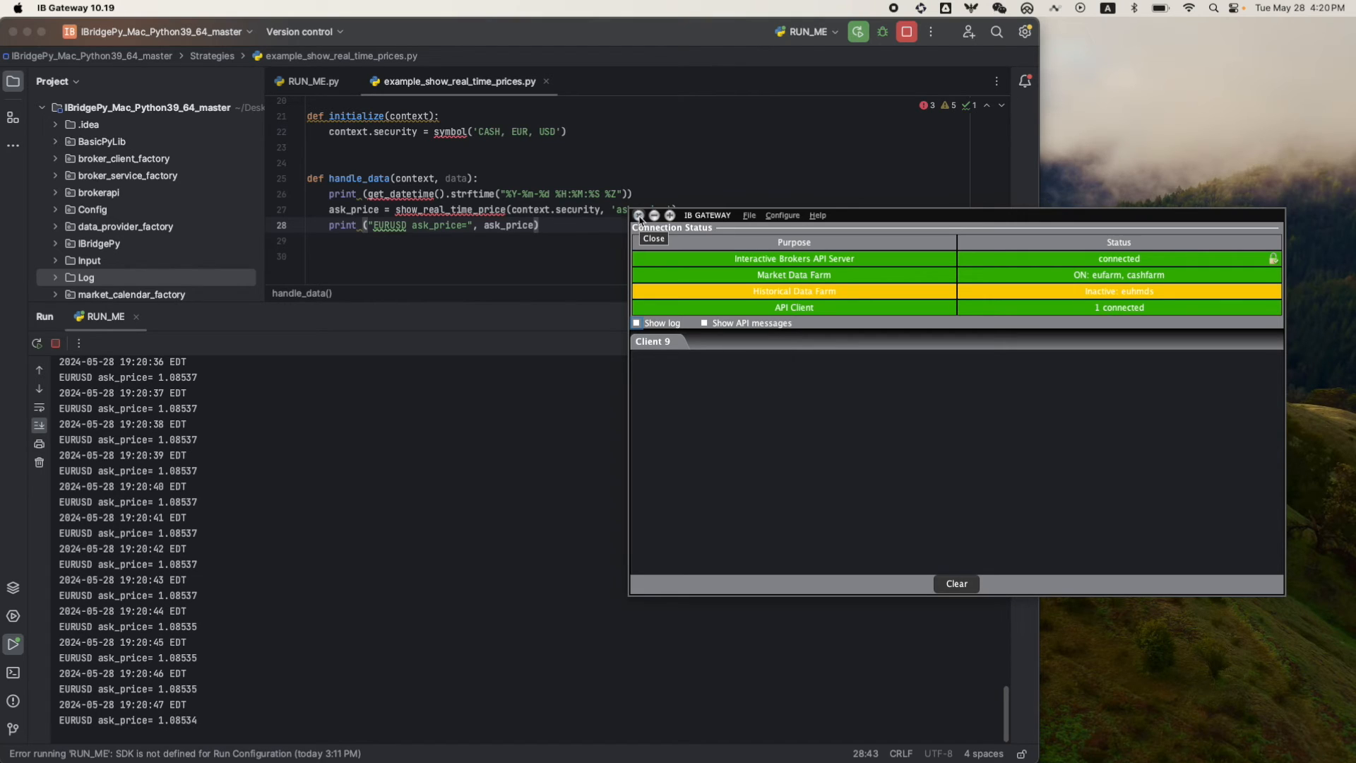
- Close the IB Gateway window to break the connection
click(654, 238)
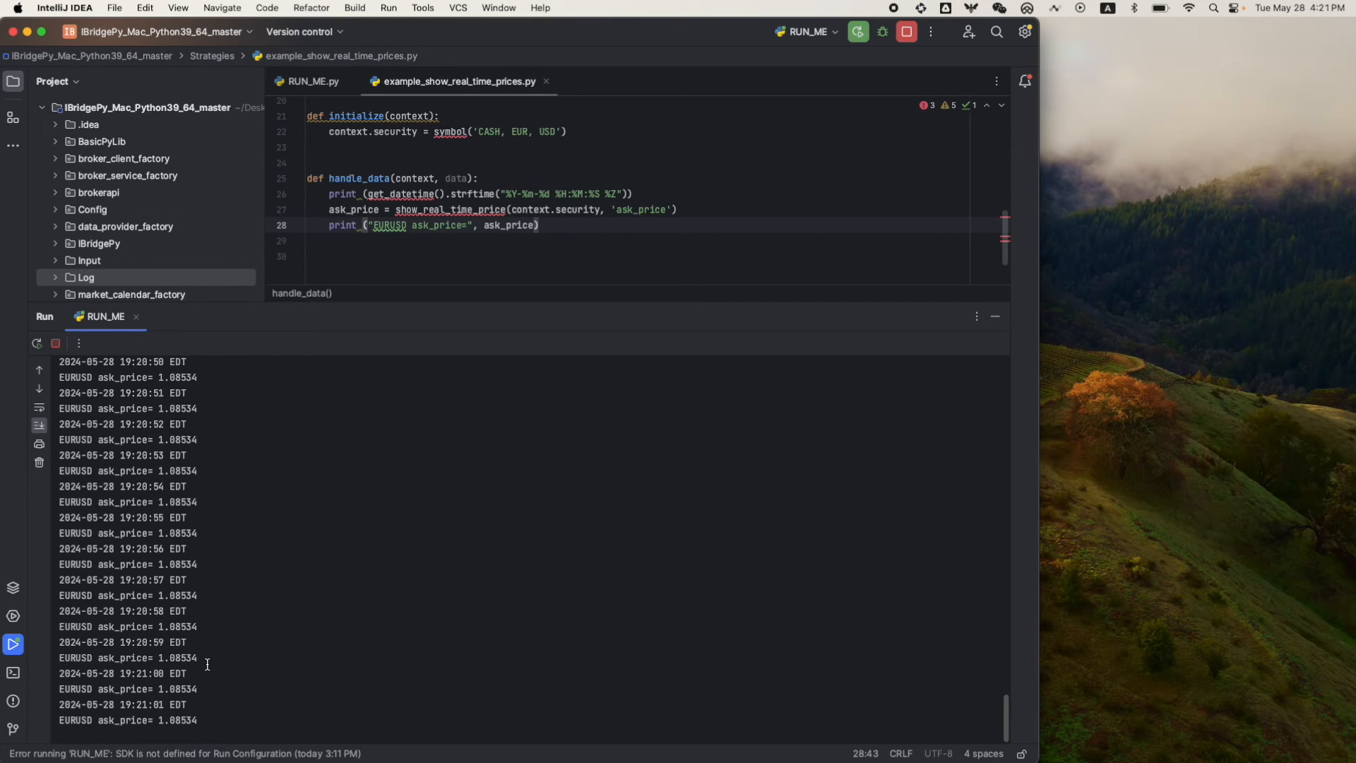
mouse_move(203, 707)
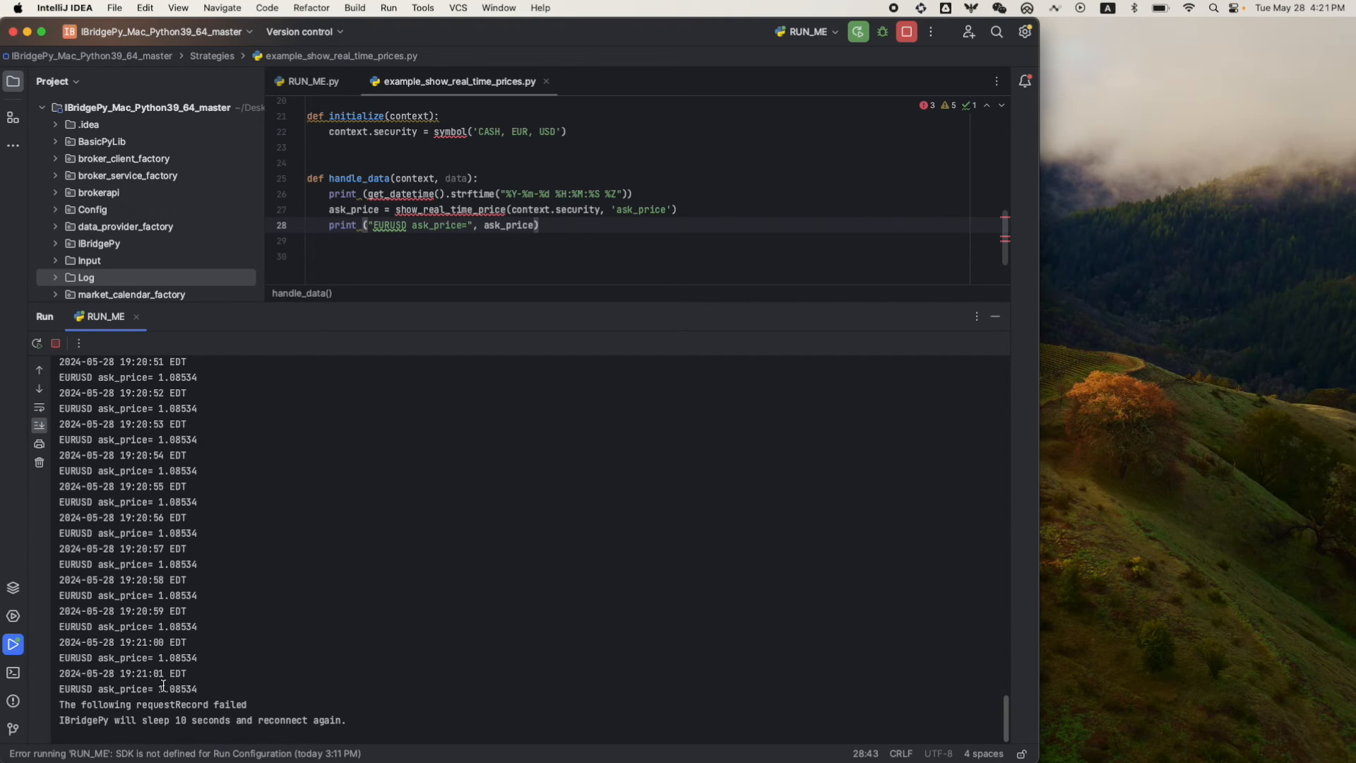
mouse_move(108, 720)
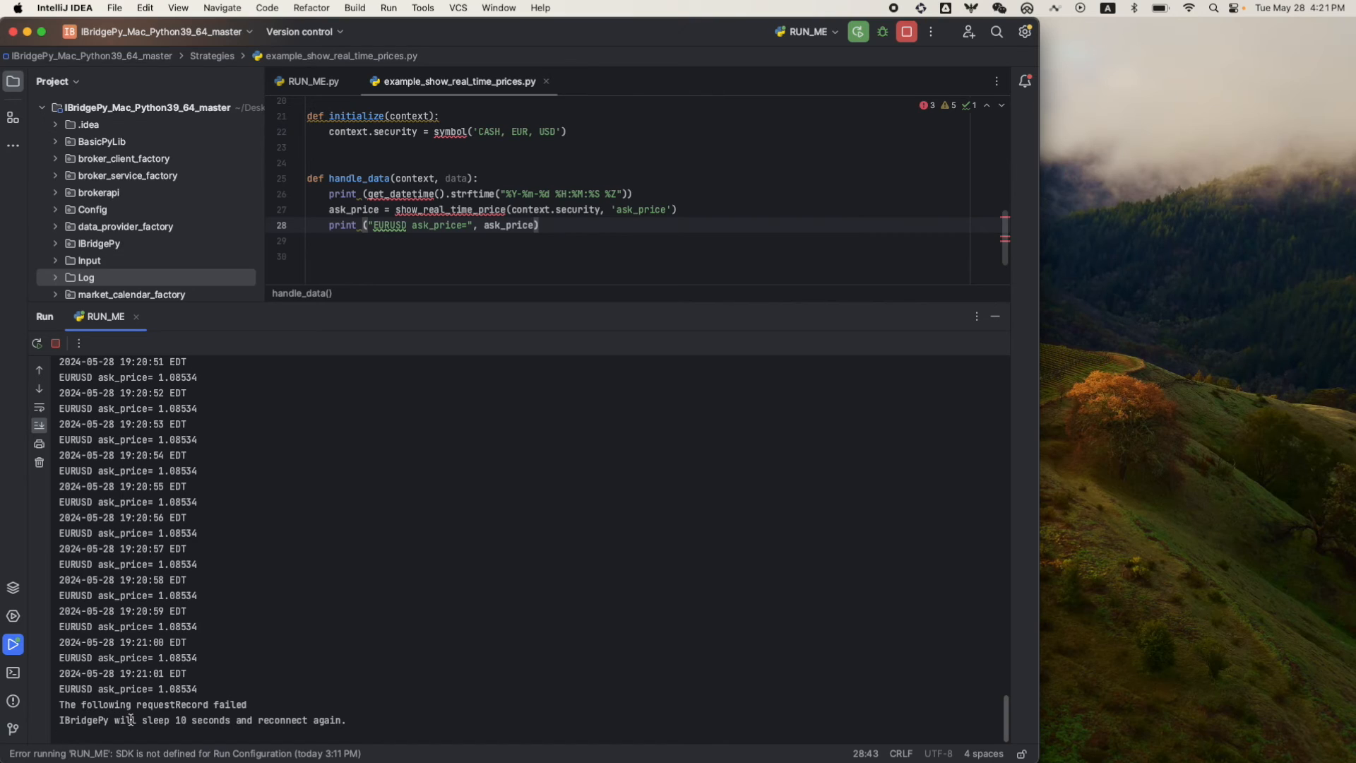
mouse_move(235, 720)
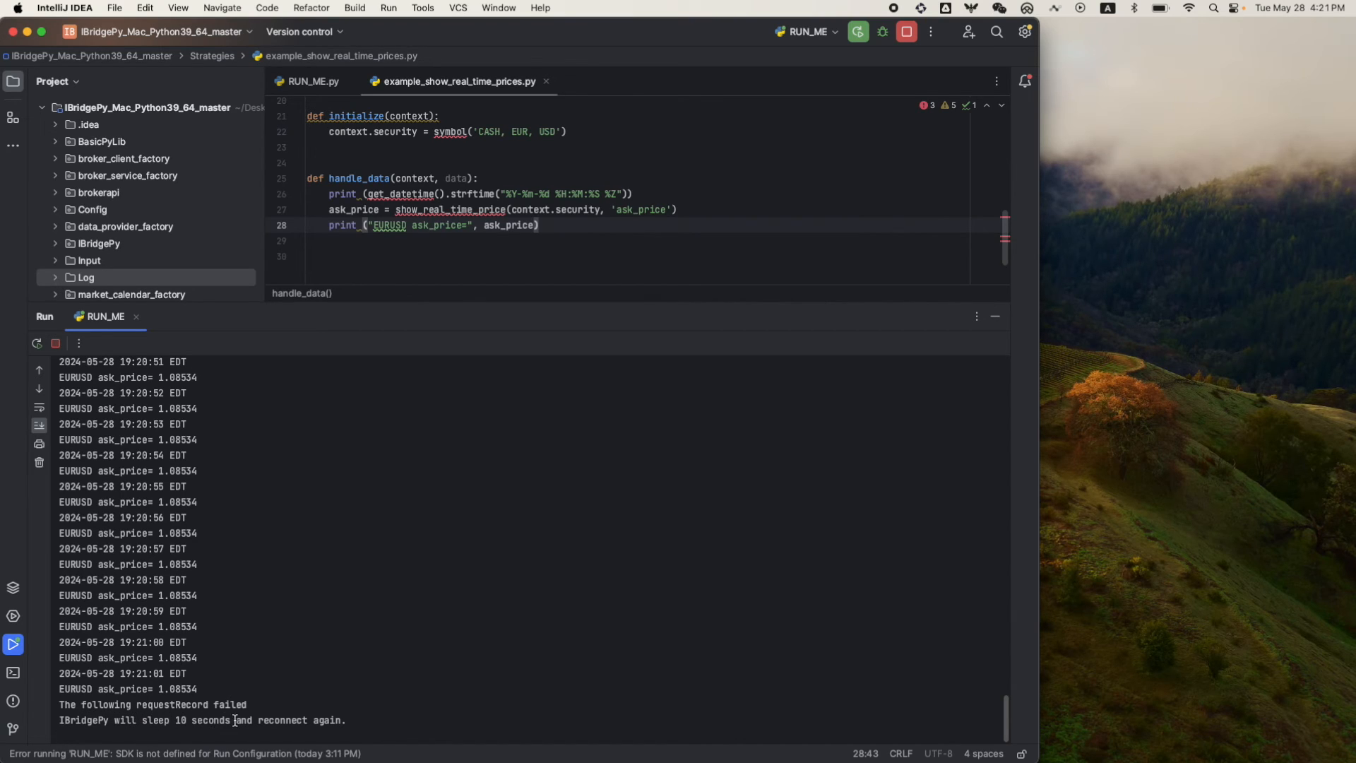
mouse_move(322, 717)
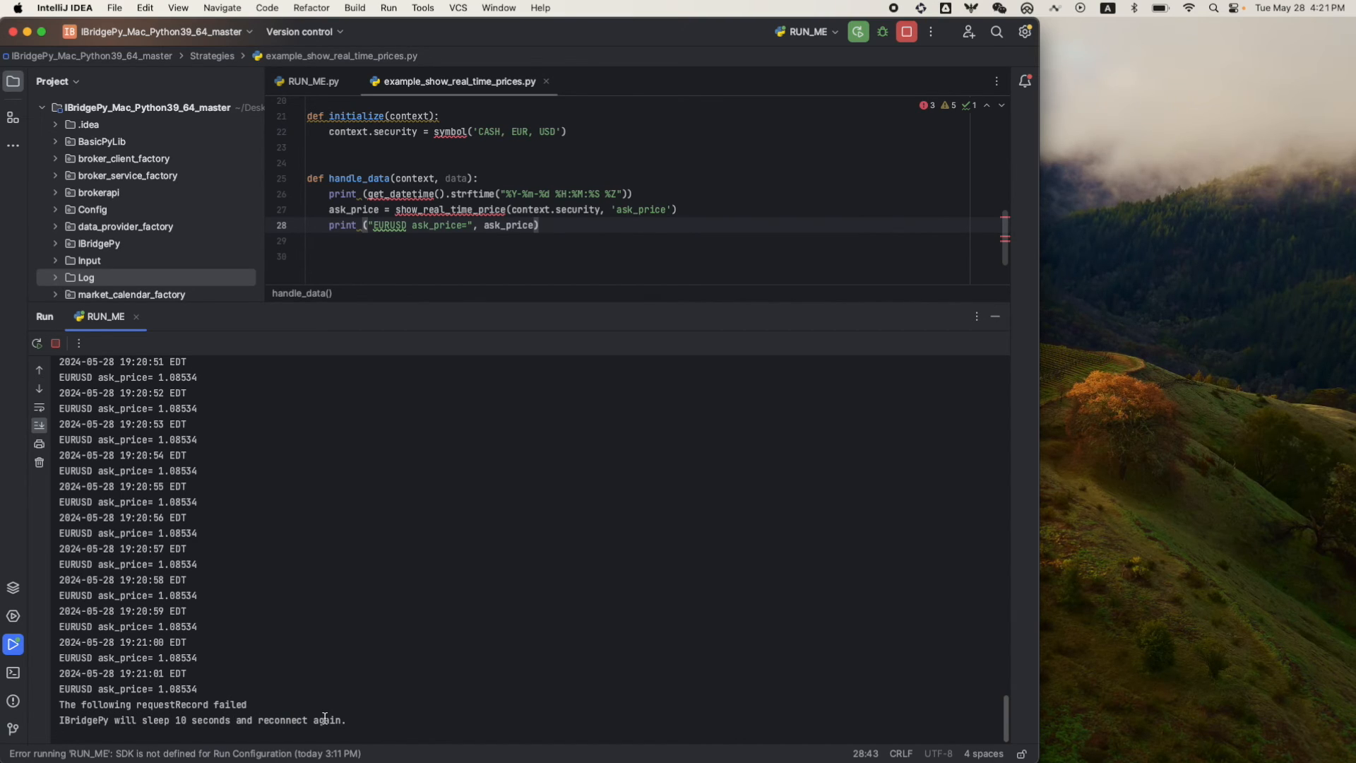
mouse_move(859, 474)
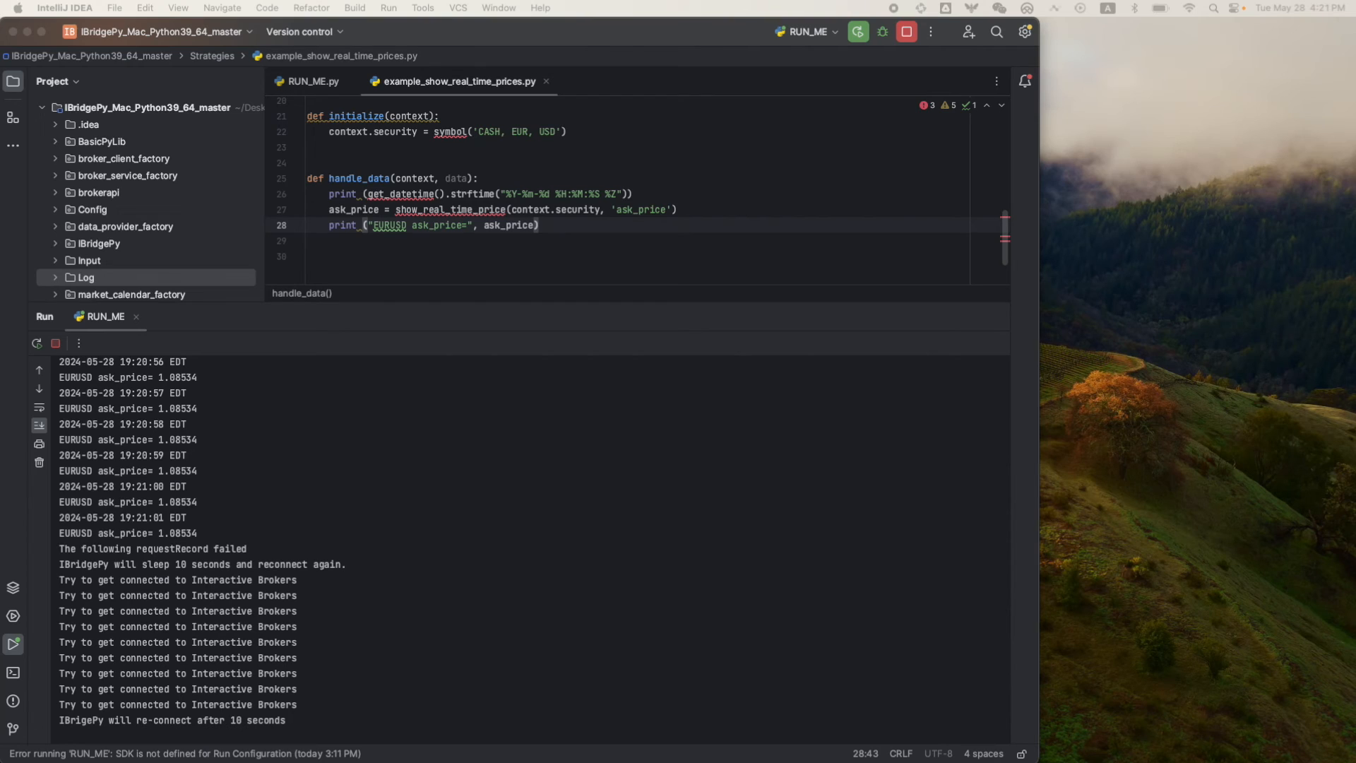
- Scroll the console through 'requestRecord failed' and repeated Interactive Brokers reconnect attempts
scroll(down, 3)
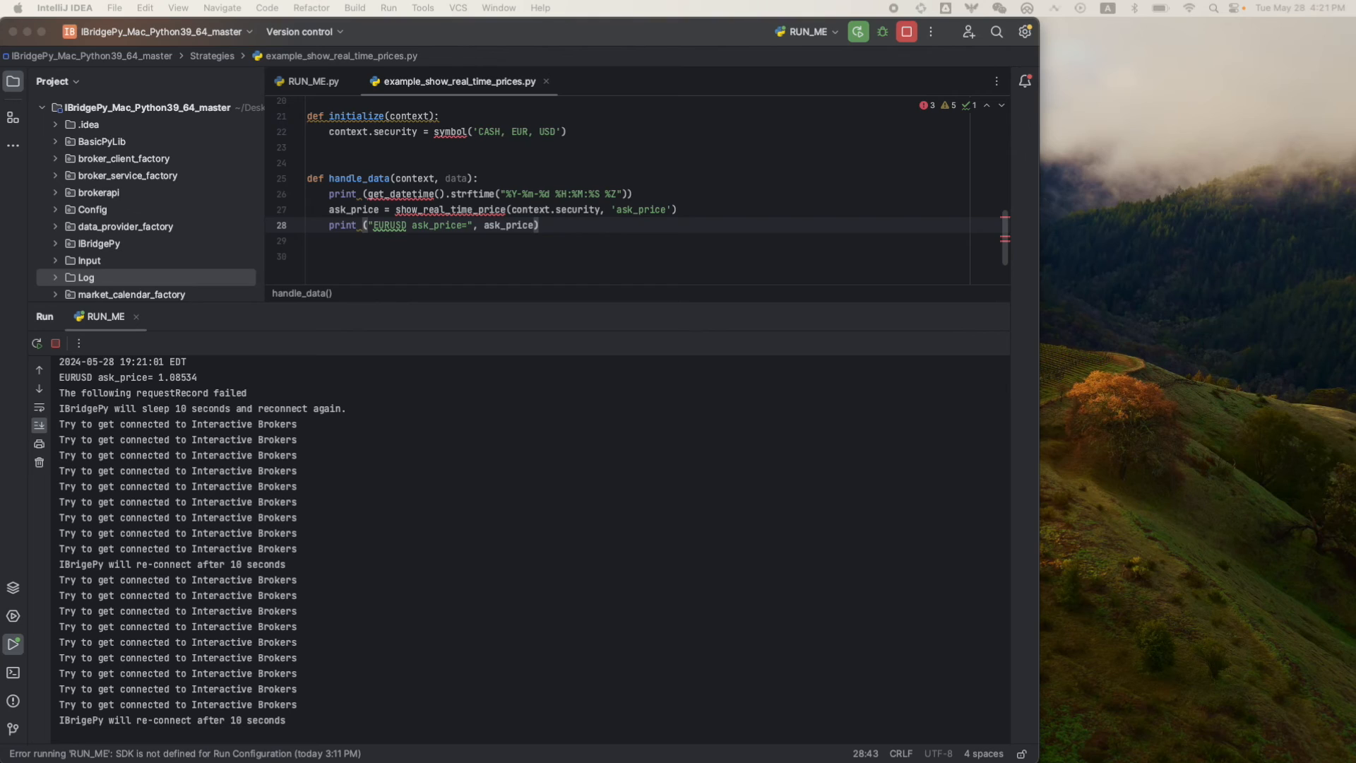
scroll(down, 3)
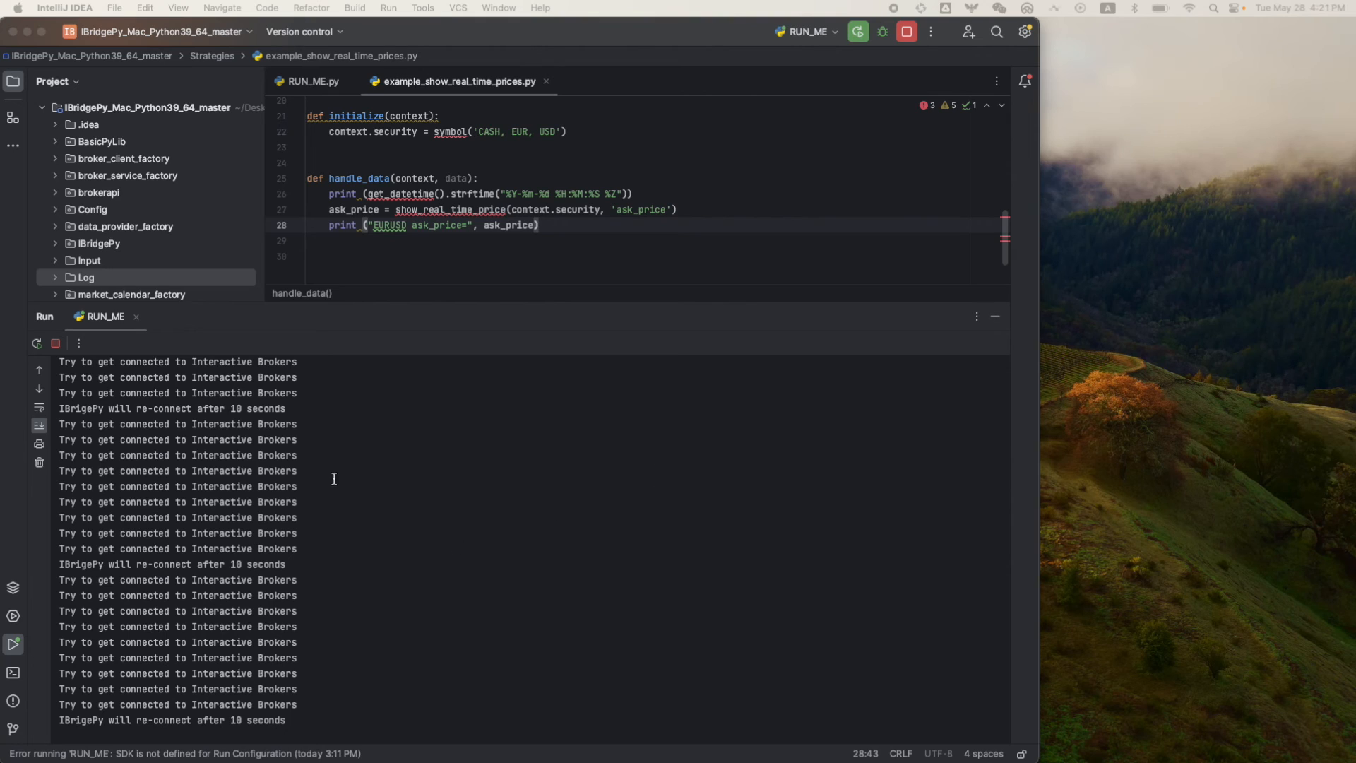
mouse_move(492, 468)
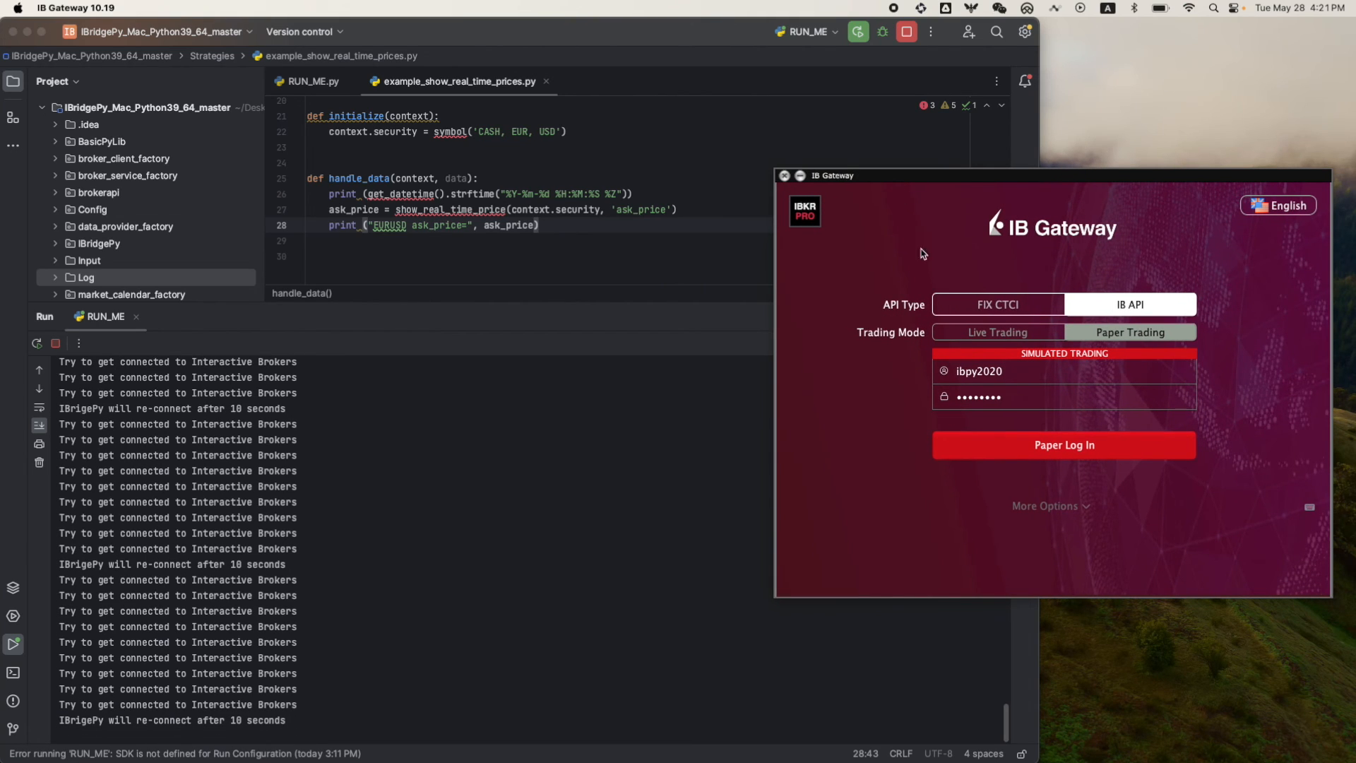
mouse_move(1049, 445)
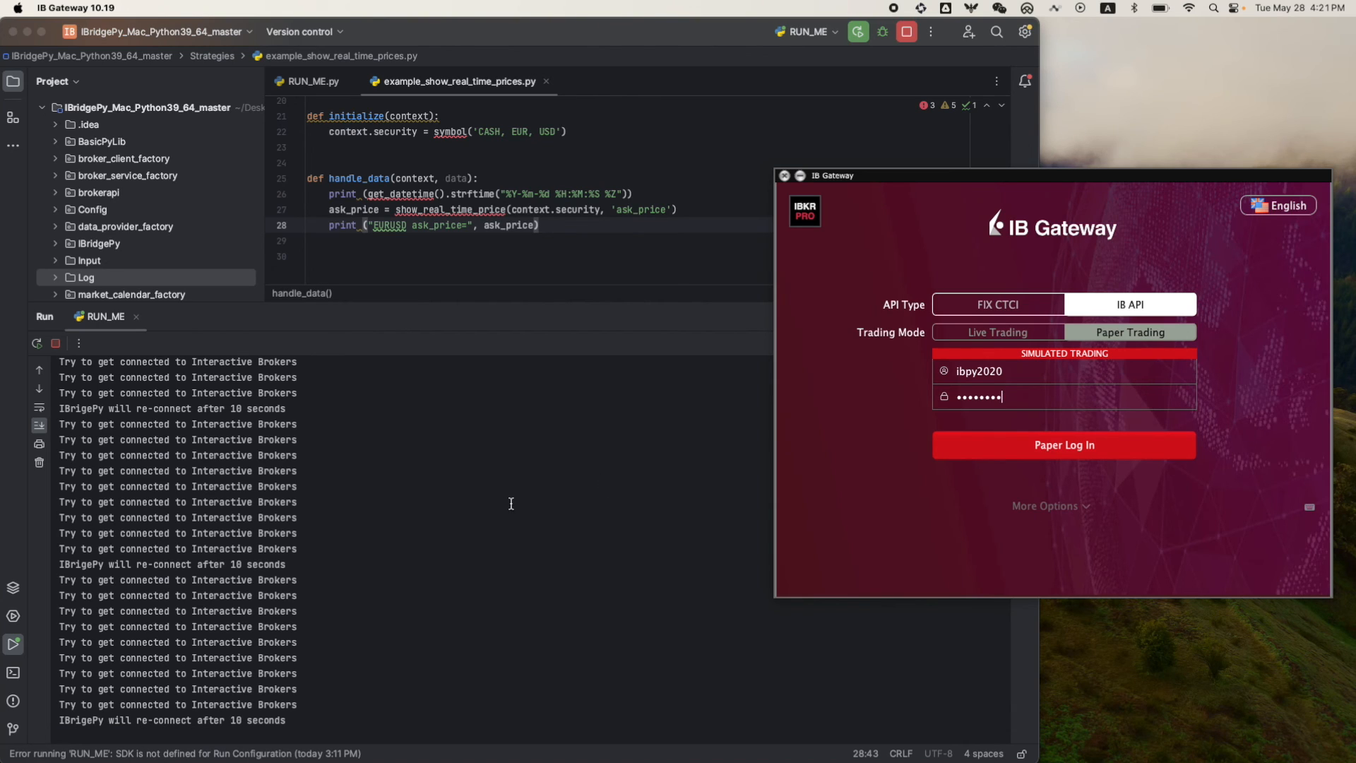
- Log IB Gateway back in to the paper trading account via IB API
click(1064, 445)
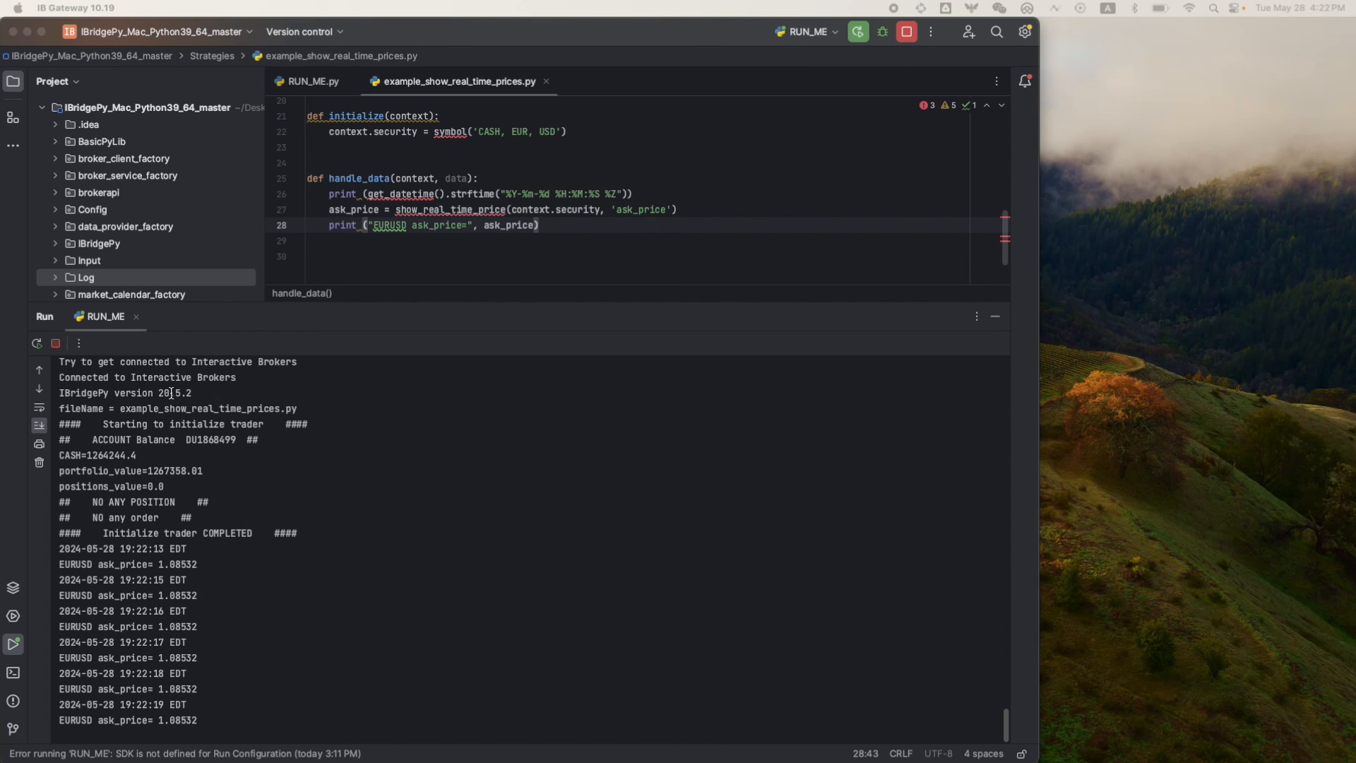
- Scroll the console to confirm reconnection, trader initialization, and new EURUSD ask_price lines
scroll(down, 3)
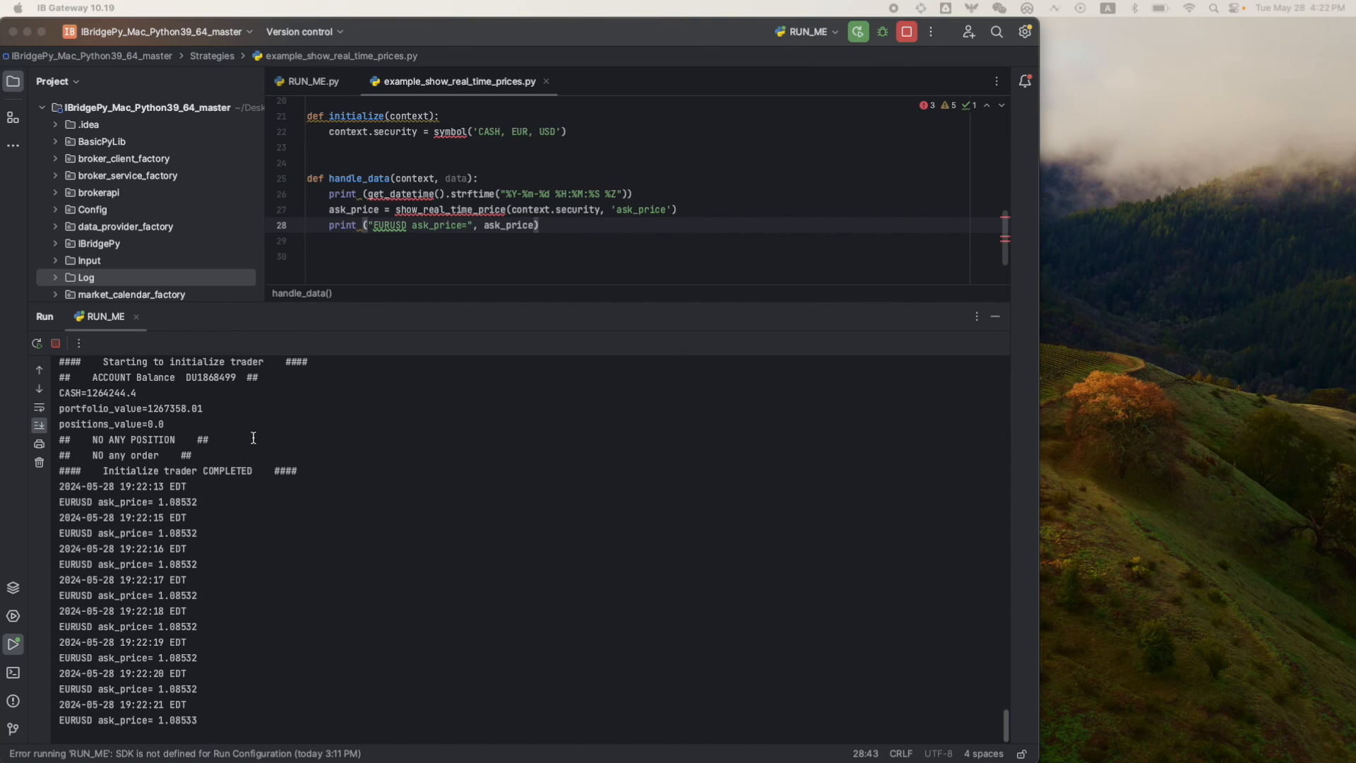
scroll(down, 3)
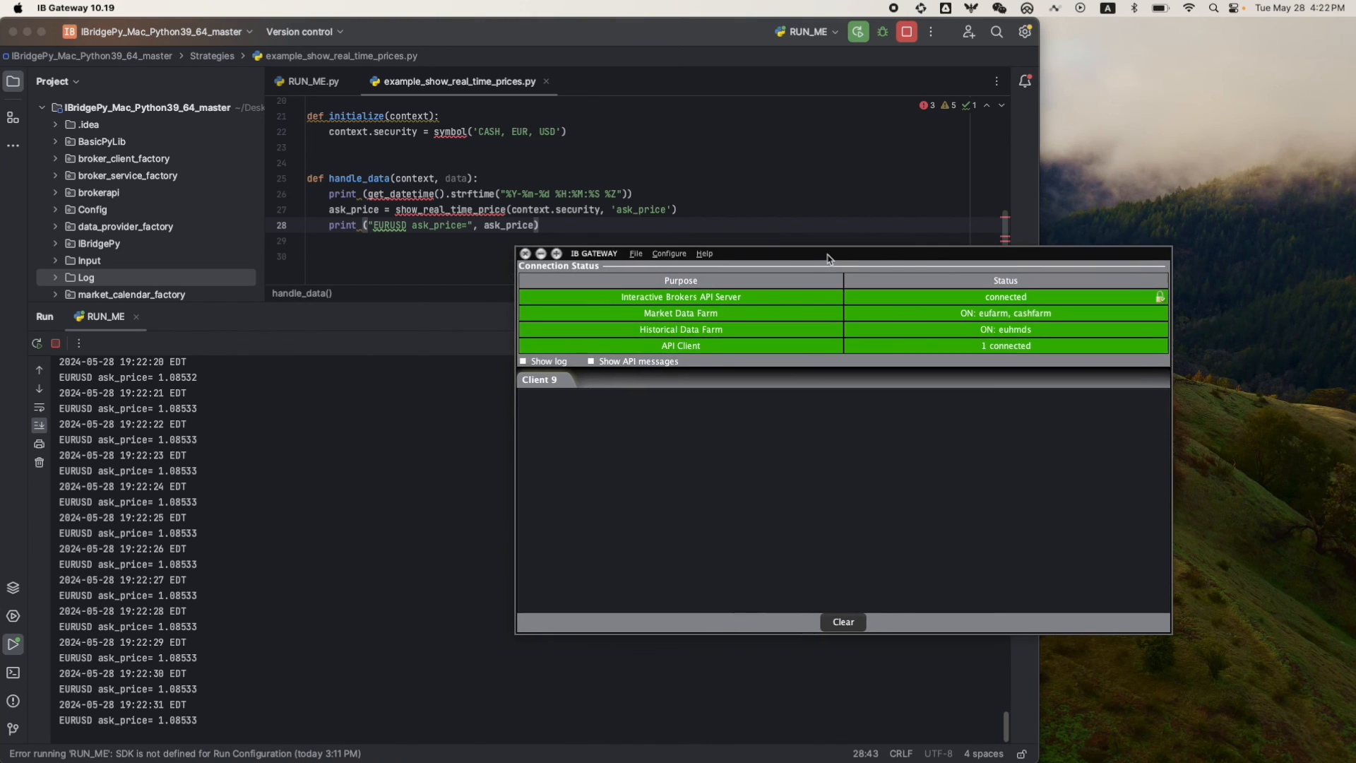
- Drag the IB Gateway Connection Status window right, showing one connected API client
drag(825, 254, 956, 245)
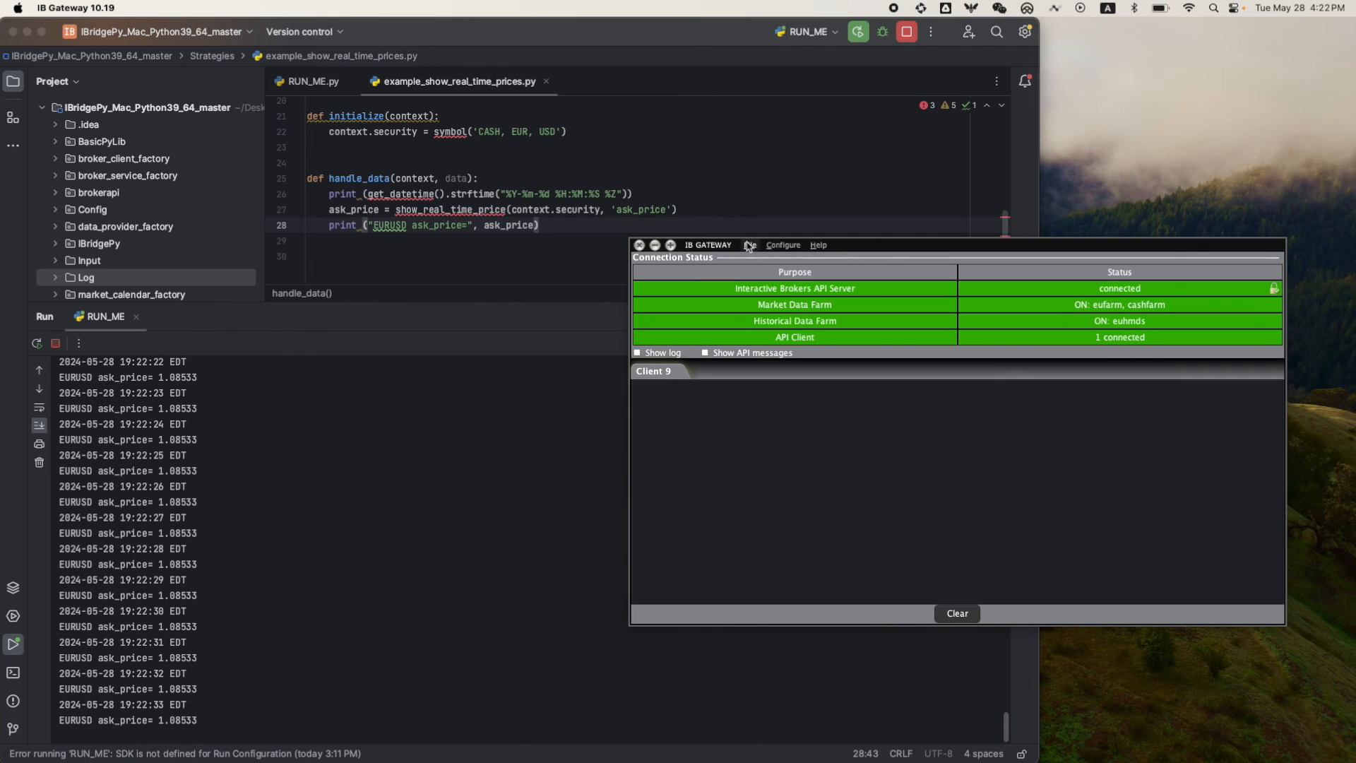